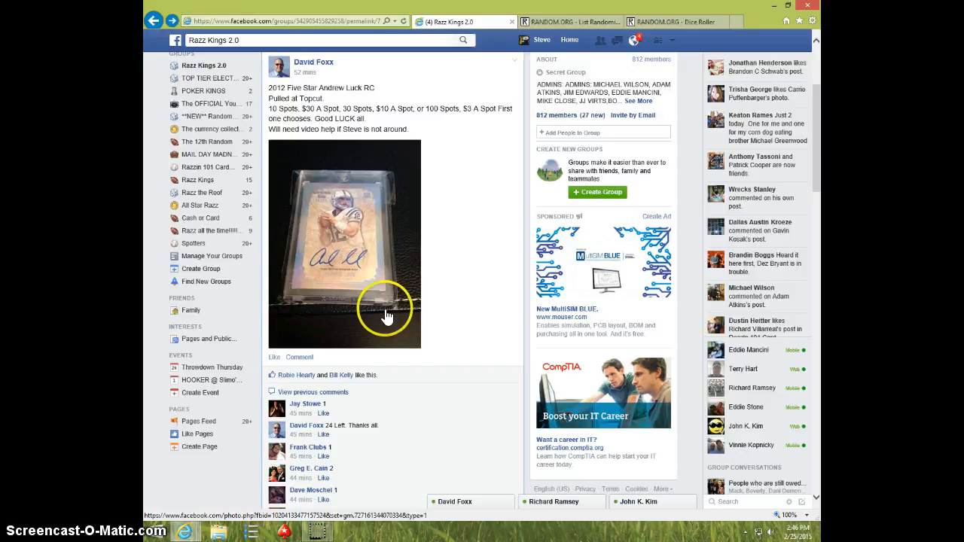
Scroll past the 30-spot name list down to the newest comments and comment box
scroll("down", 3)
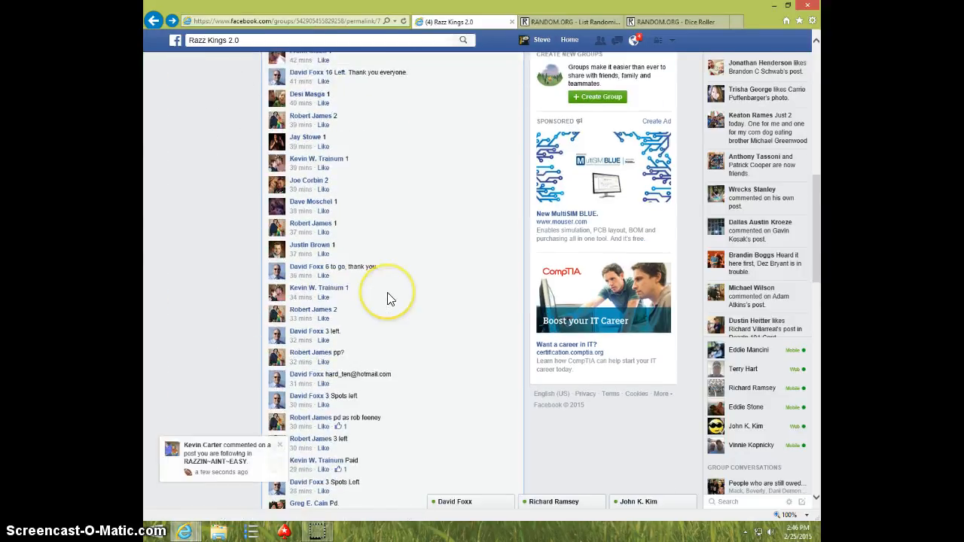
scroll("down", 3)
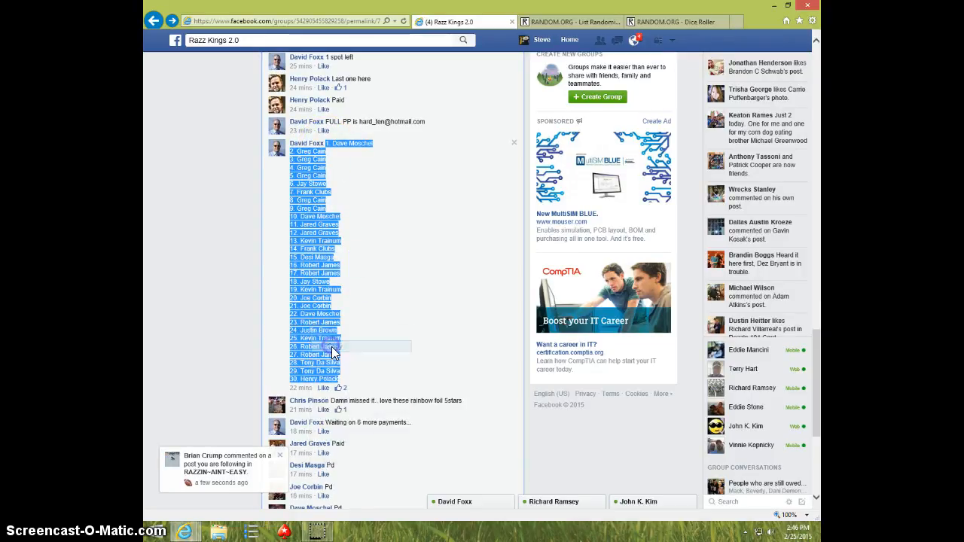
scroll("down", 3)
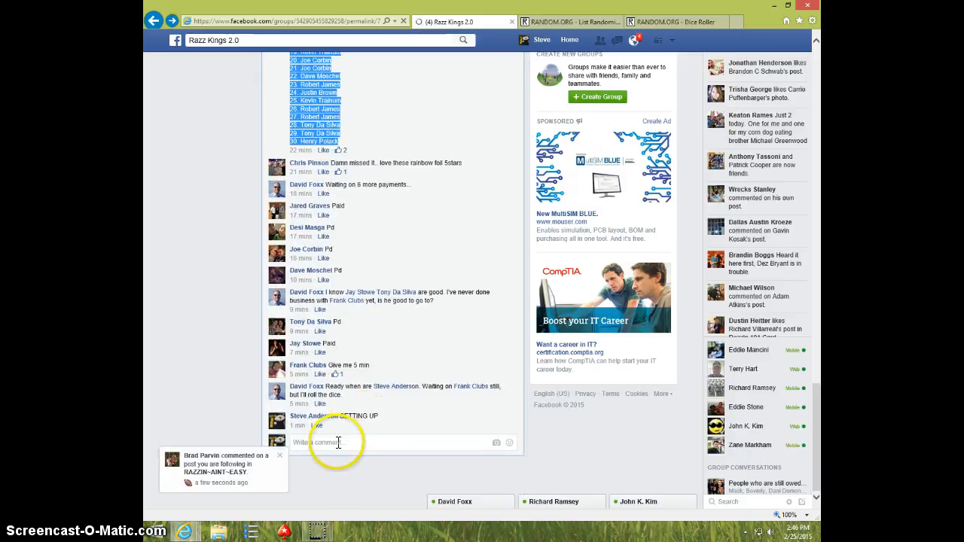
Comment "LIVE" on the Razz Kings 2.0 post and dismiss the clock popup
type("LIVE")
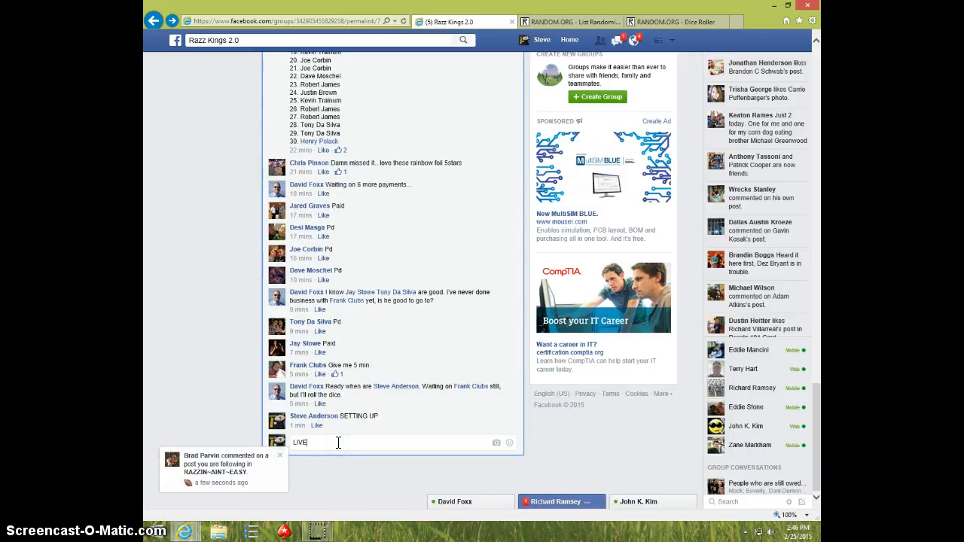
key("enter")
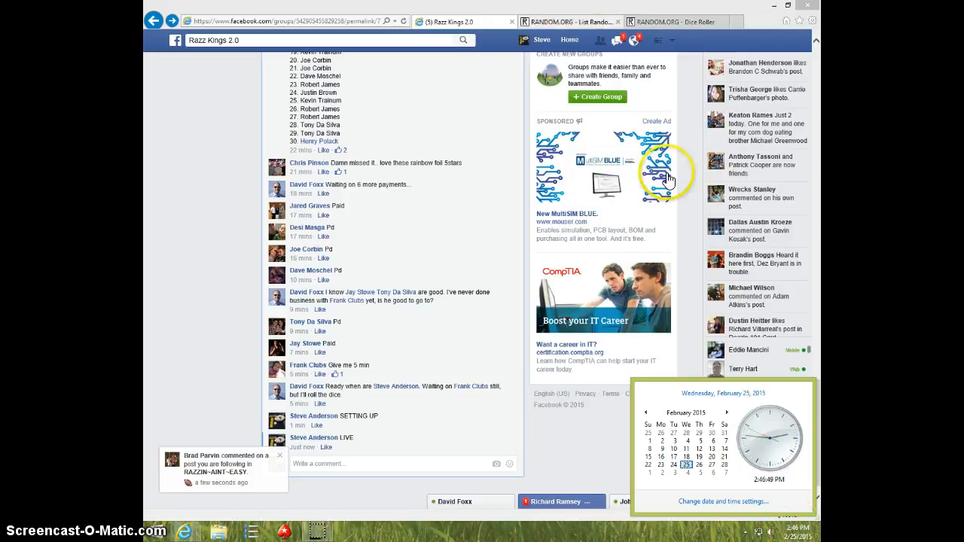
left_click(569, 21)
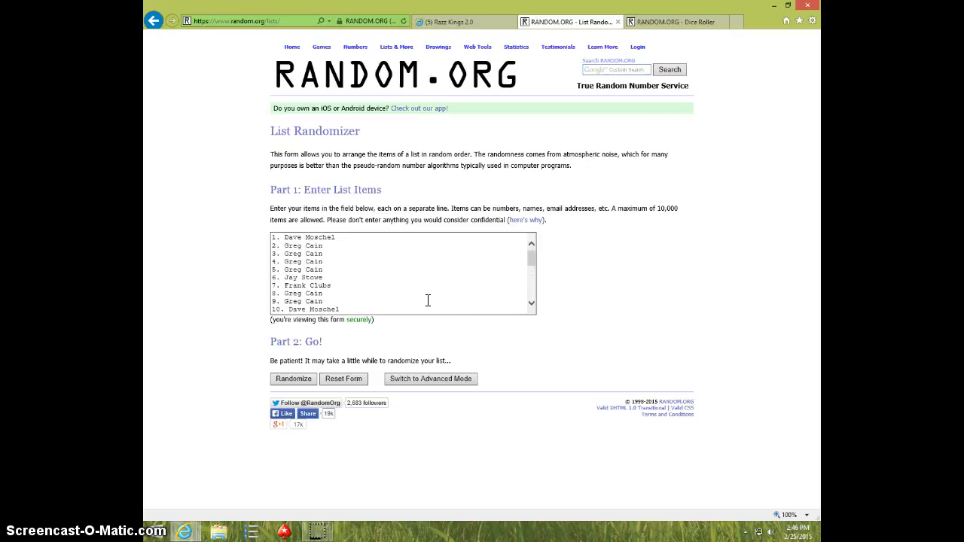
Glance at the Dice Roller page, return to the List Randomizer, and check the time
left_click(674, 22)
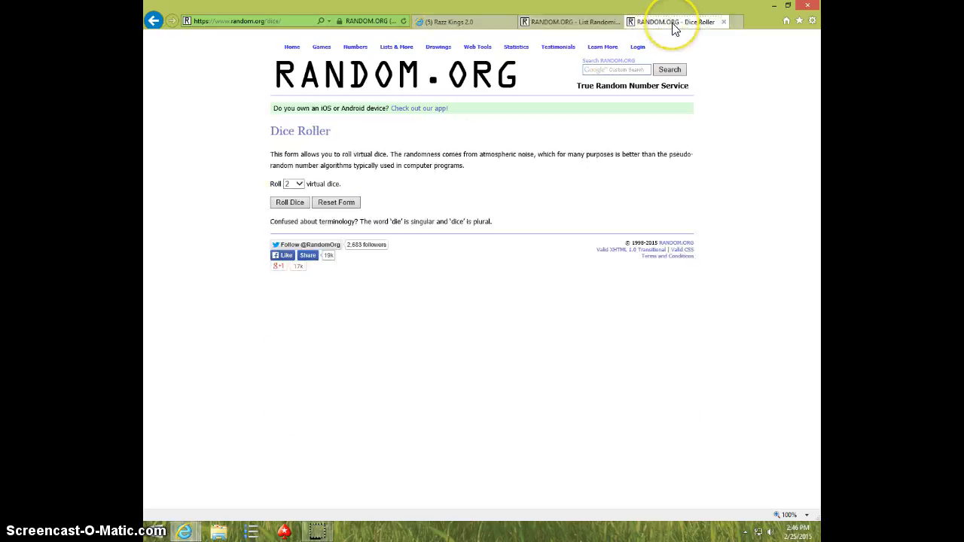
left_click(289, 202)
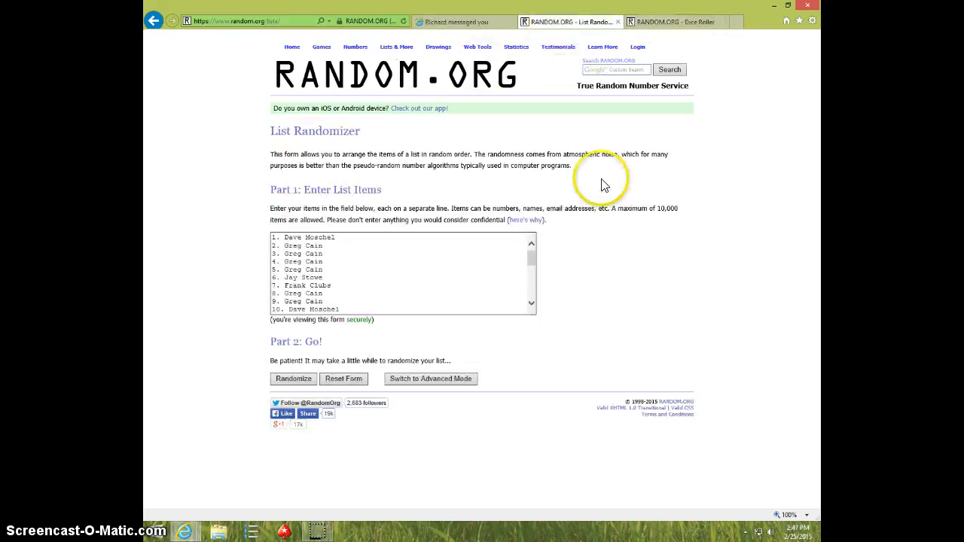
left_click(796, 528)
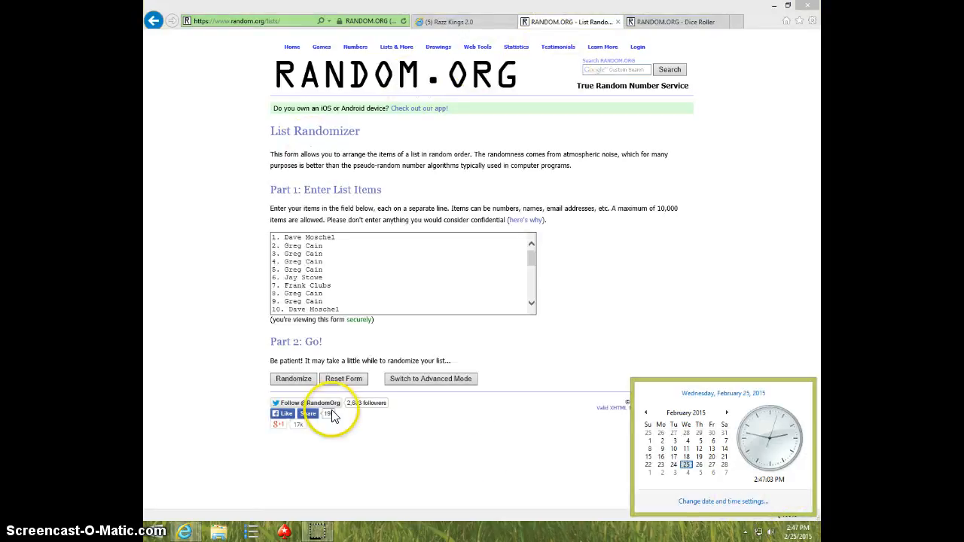
Shuffle the 30-name list on RANDOM.ORG six times with Randomize and Again!
left_click(293, 379)
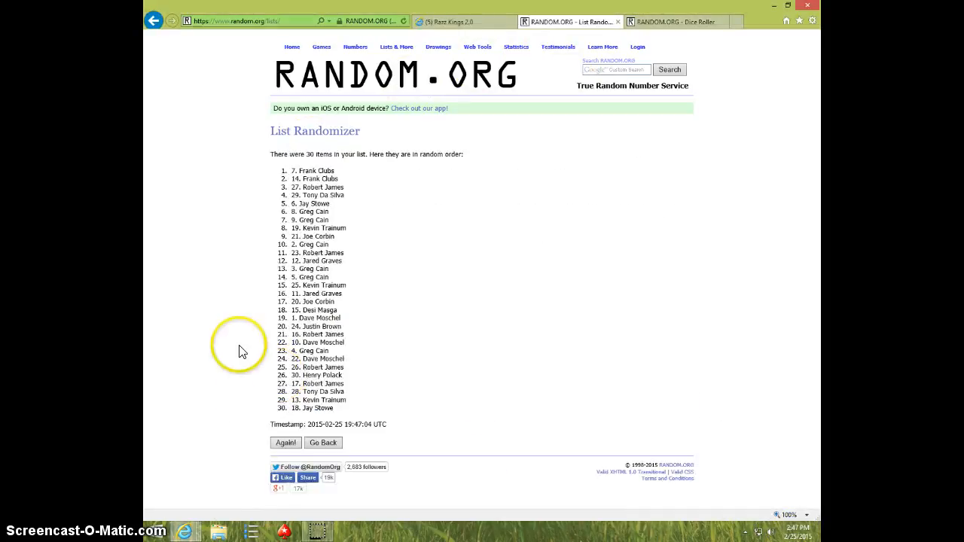
left_click(286, 442)
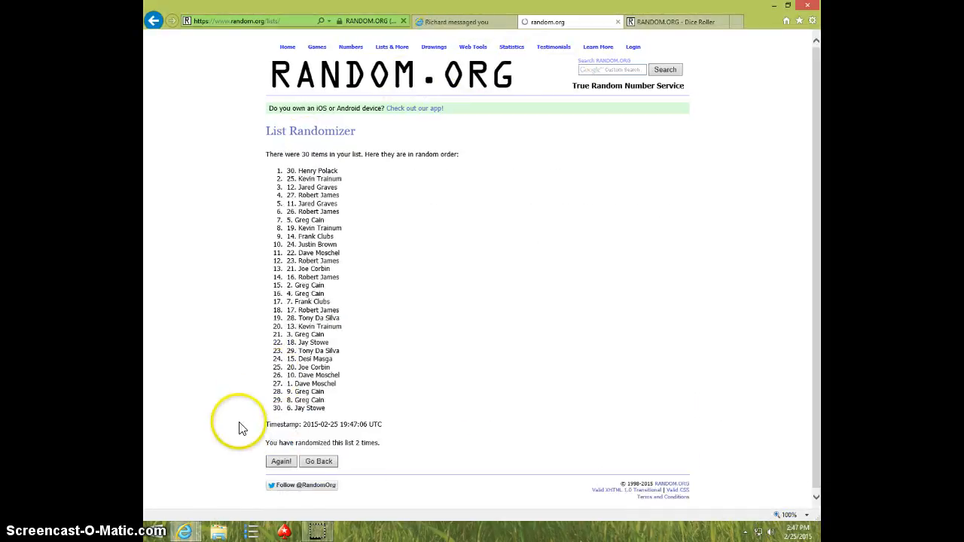
left_click(281, 461)
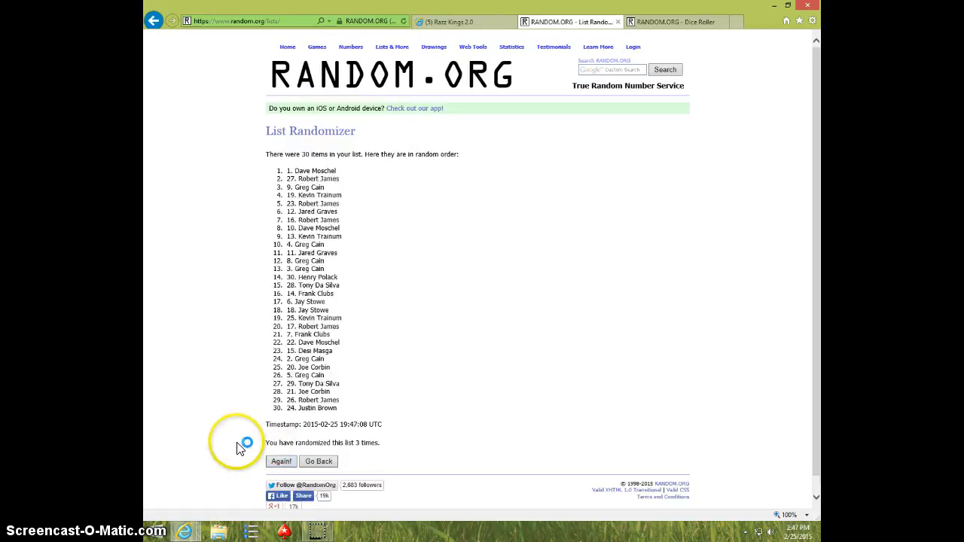
left_click(281, 461)
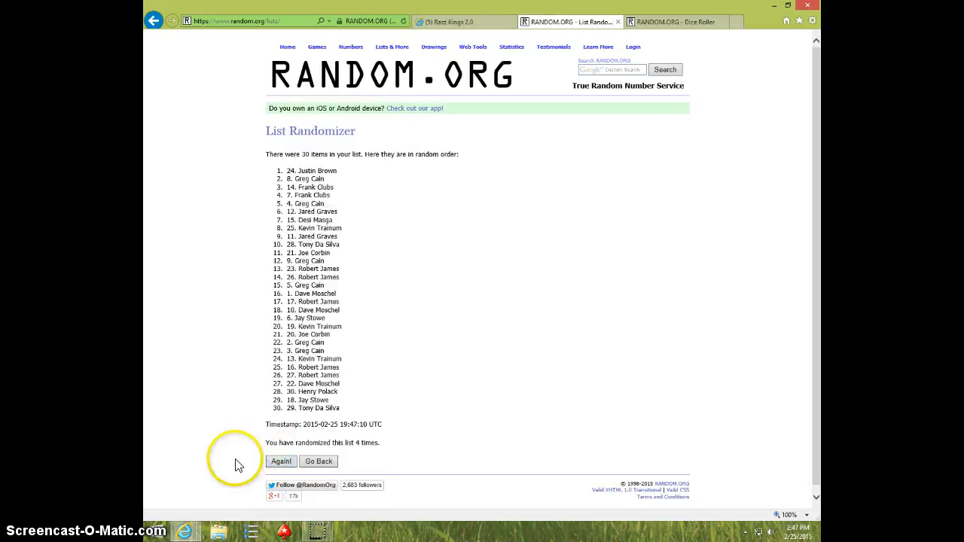
left_click(281, 461)
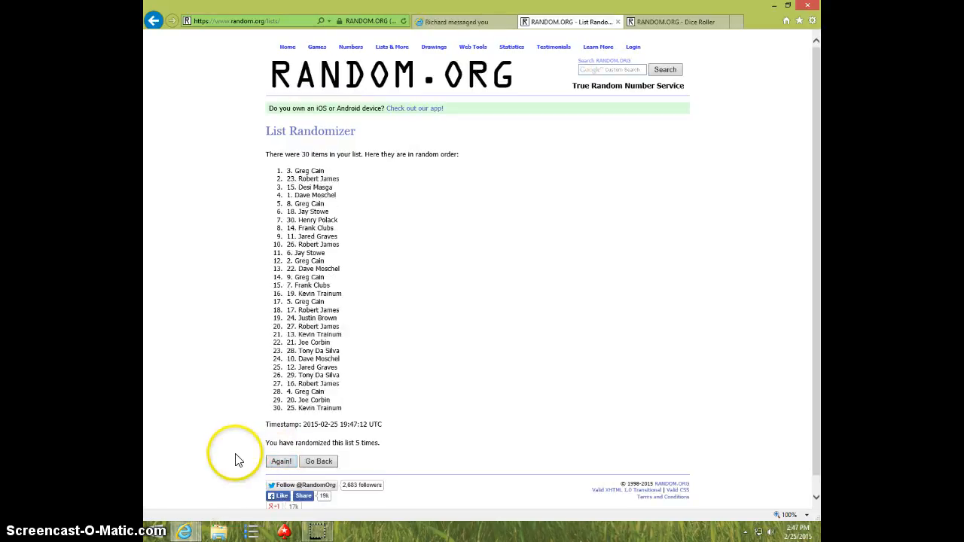
left_click(281, 461)
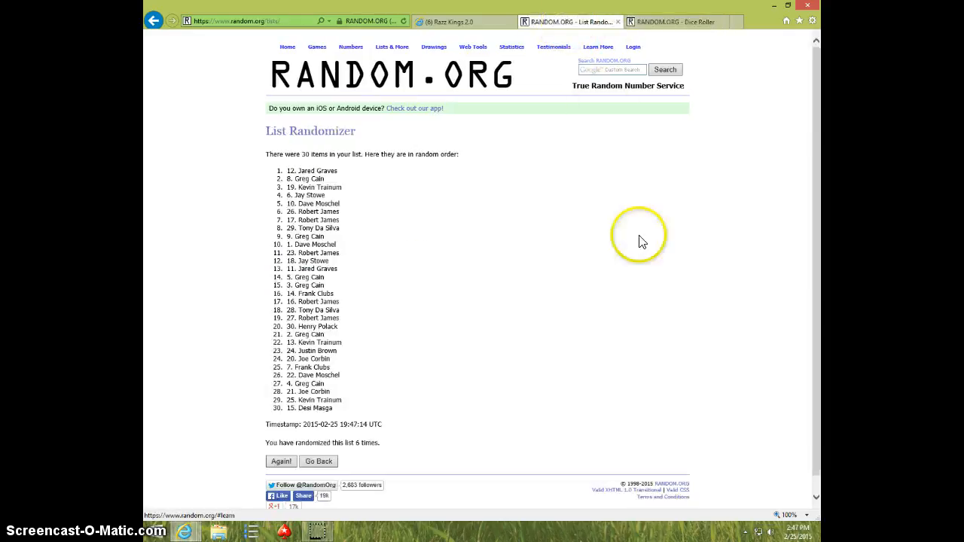
left_click(797, 535)
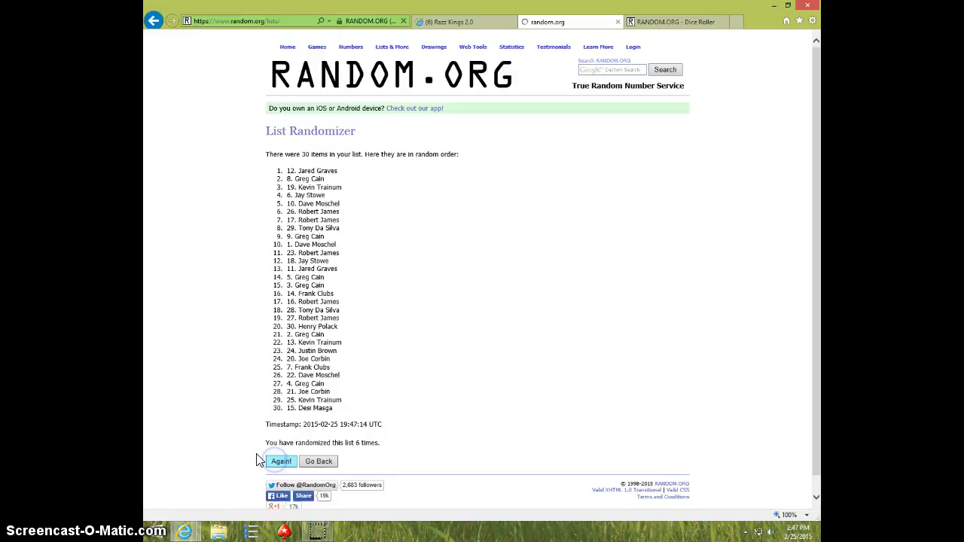
left_click(282, 461)
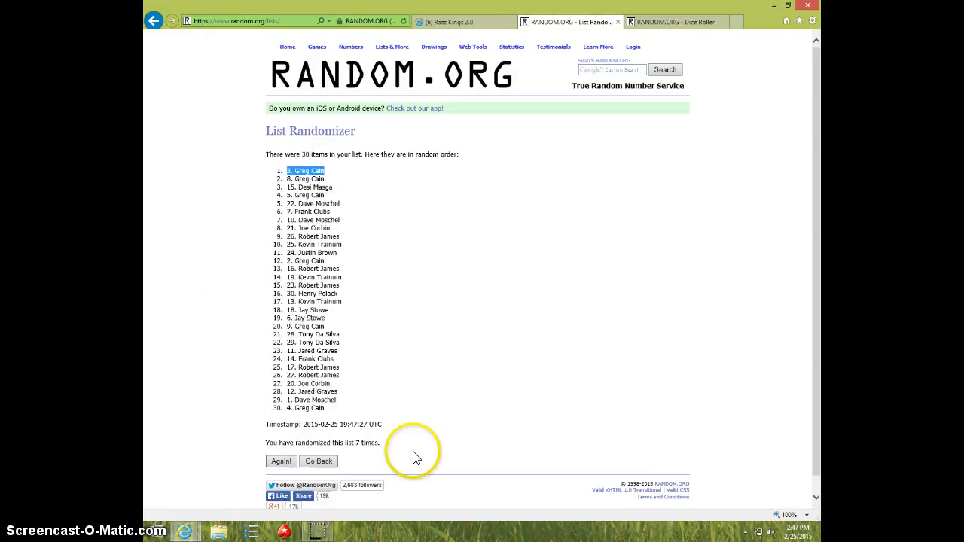
left_click(671, 21)
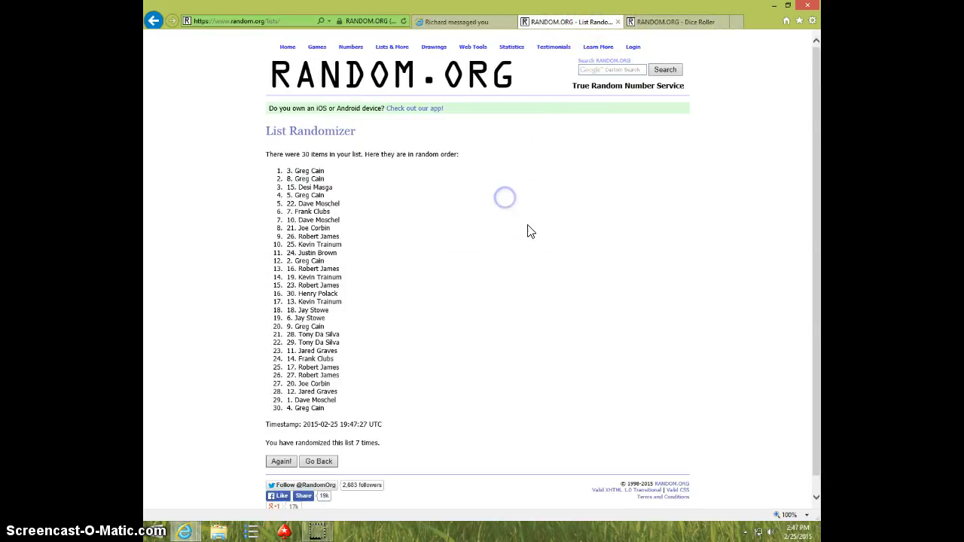
left_click(797, 532)
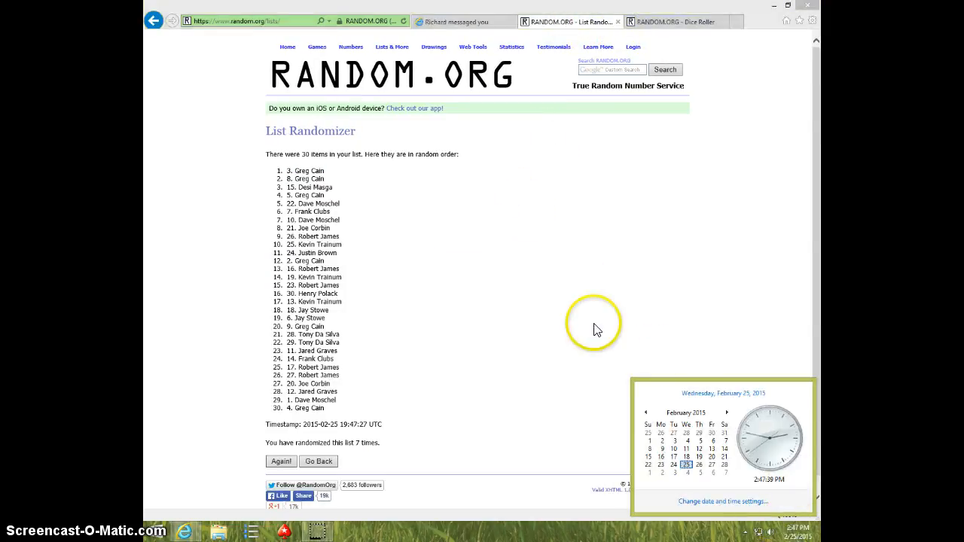
left_click(463, 21)
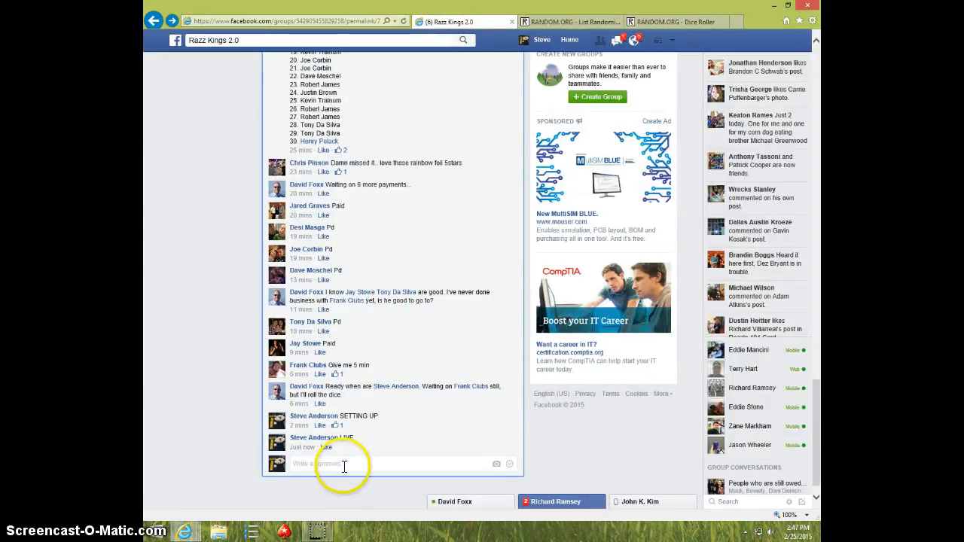
Comment "DONE" beneath the LIVE comment and check the taskbar clock
type("DONE")
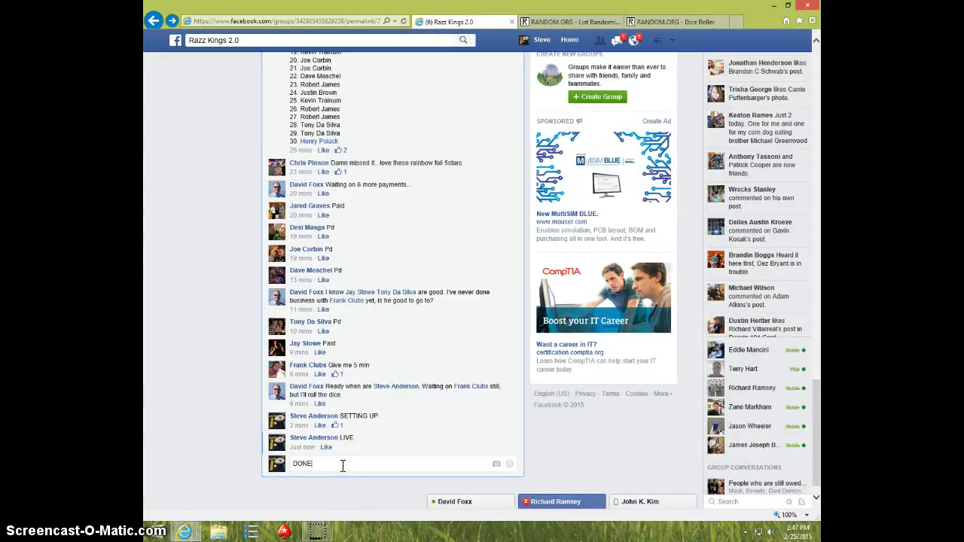
key("enter")
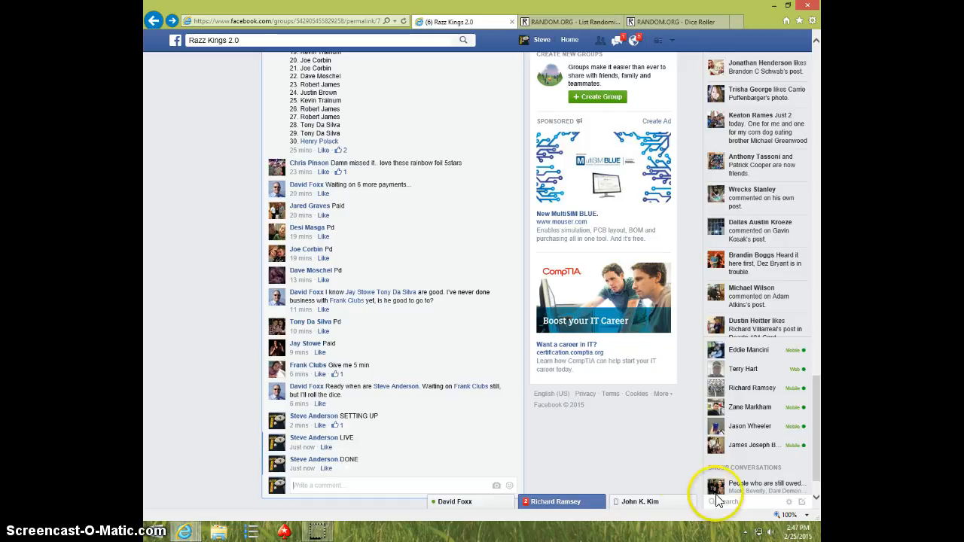
left_click(797, 537)
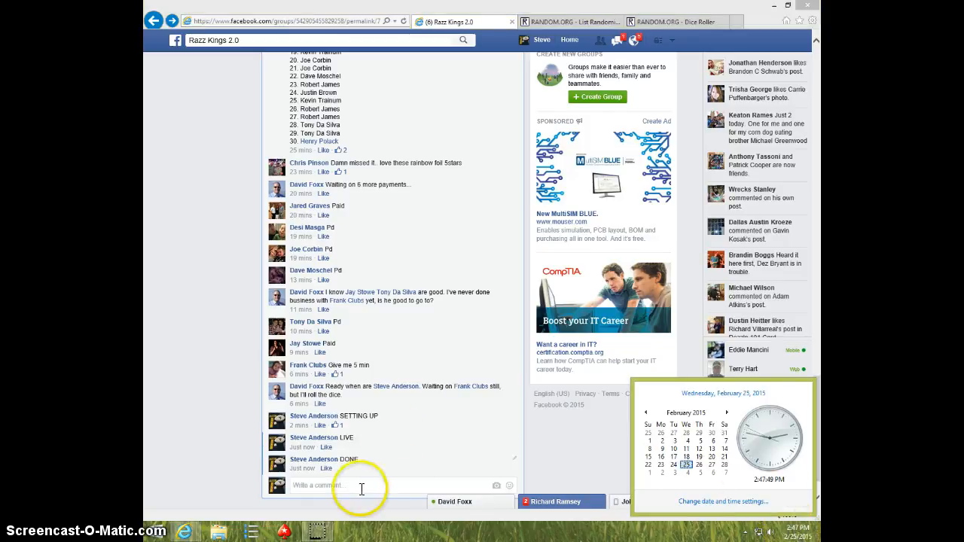